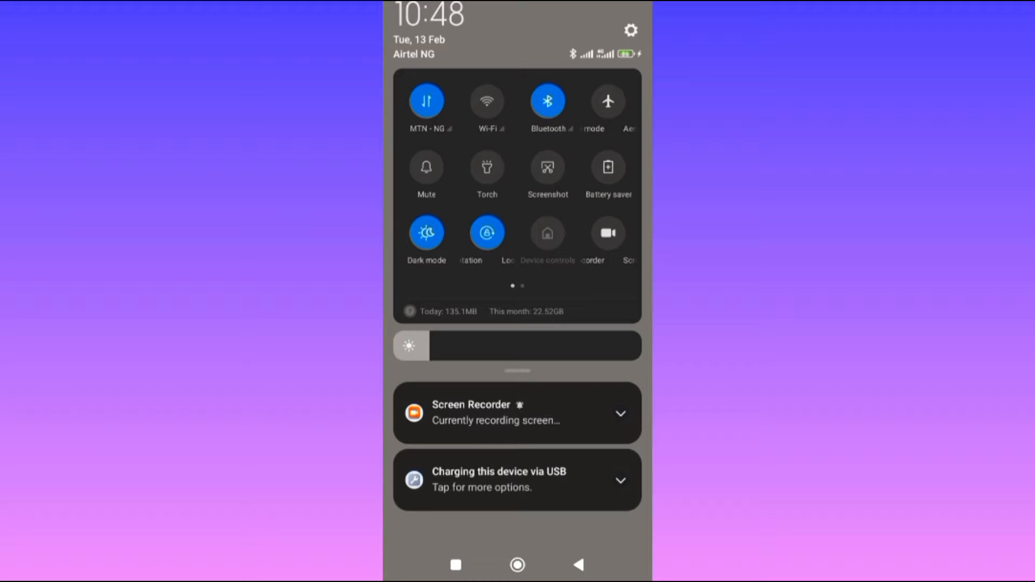
# Swipe to the second quick-tile page and long-press Hotspot to reach Portable hotspot settings
pyautogui.hscroll(-3)
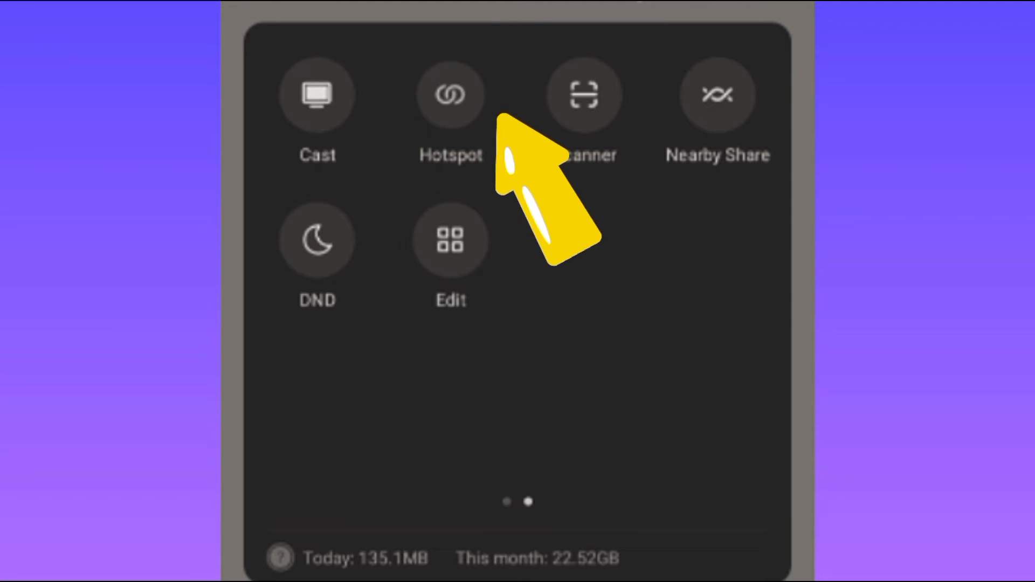
pyautogui.click(450, 96)
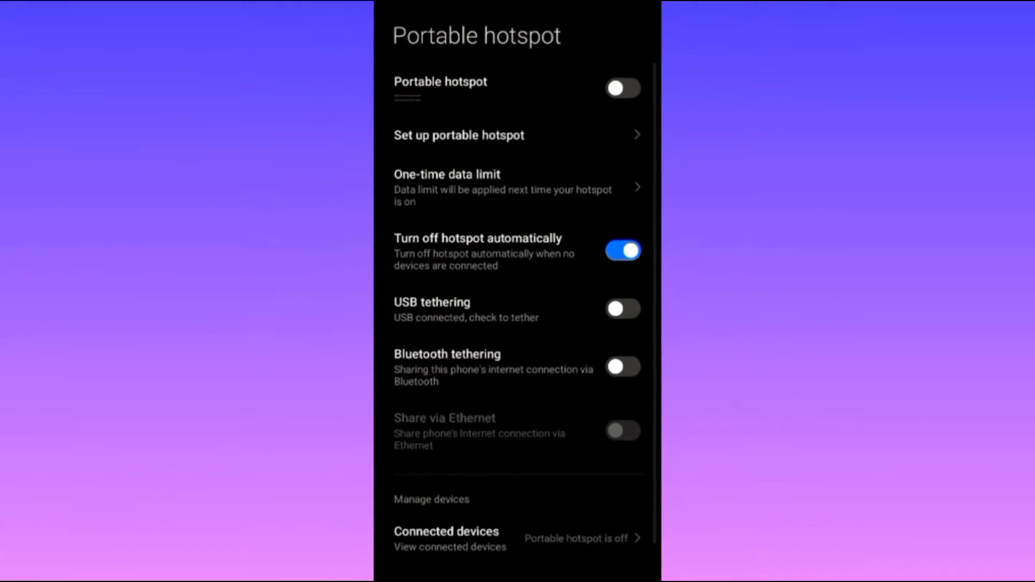
# Scroll the Portable hotspot page and switch USB tethering on
pyautogui.scroll(3)
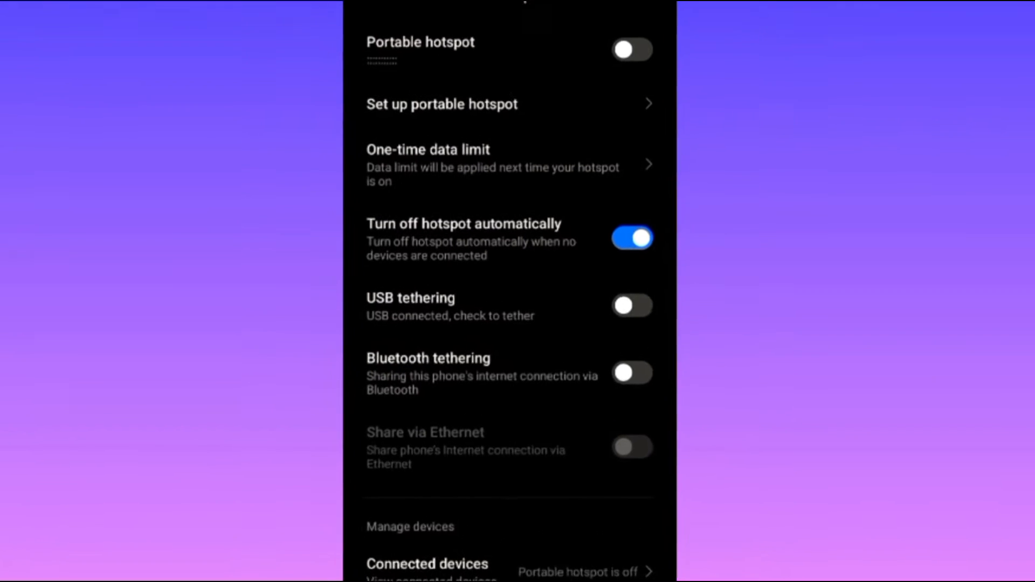
pyautogui.scroll(3)
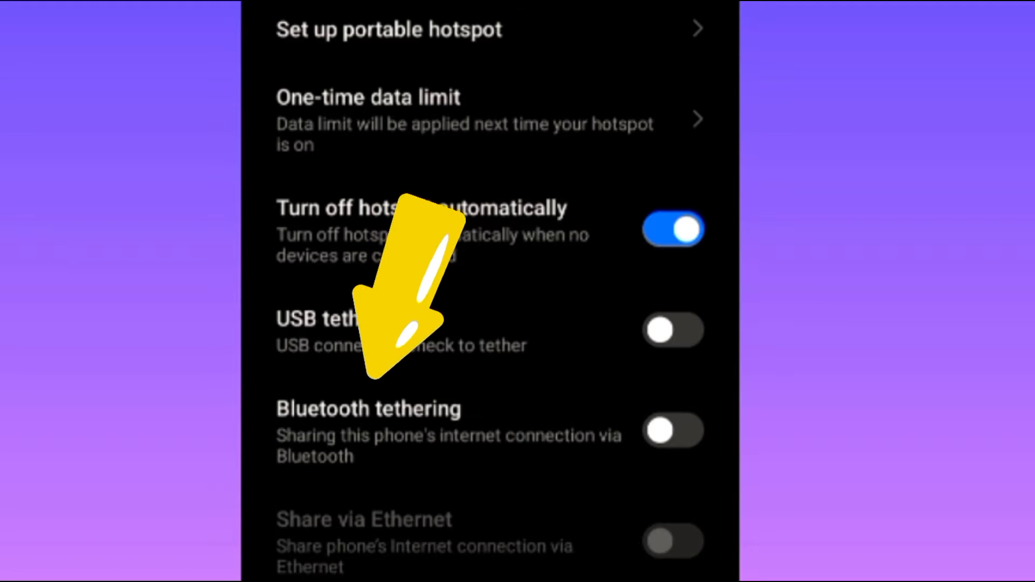
pyautogui.click(672, 330)
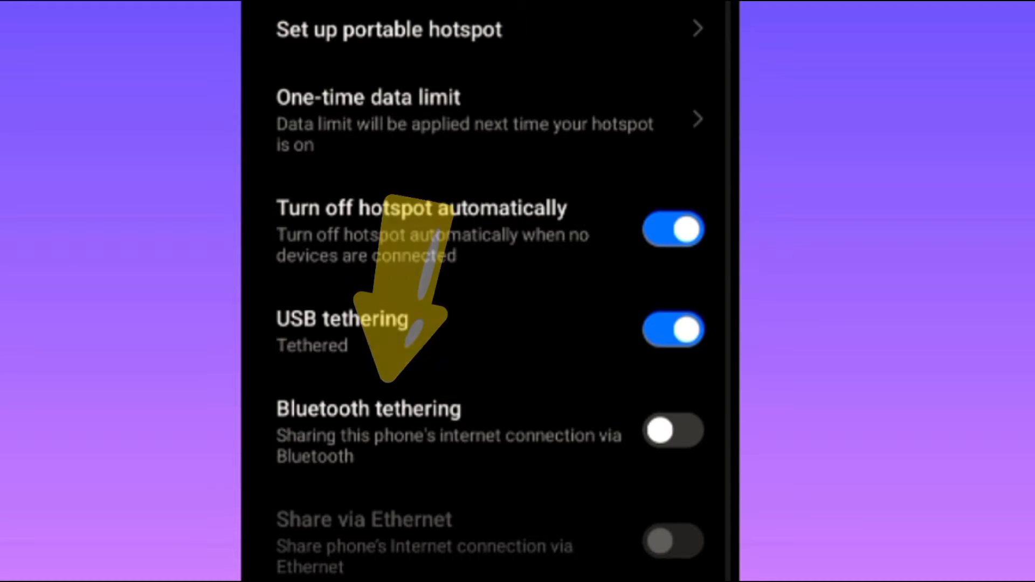